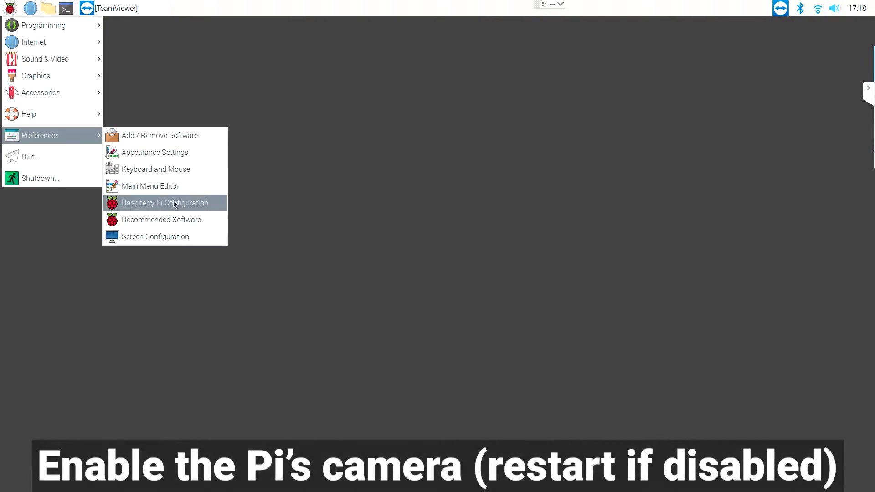
Open Raspberry Pi Configuration to confirm the Camera interface is enabled.
left_click(164, 202)
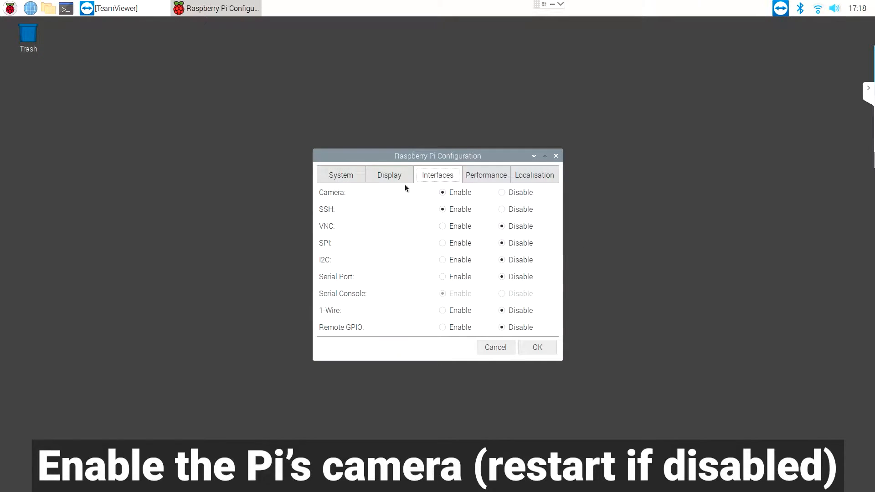
mouse_move(477, 214)
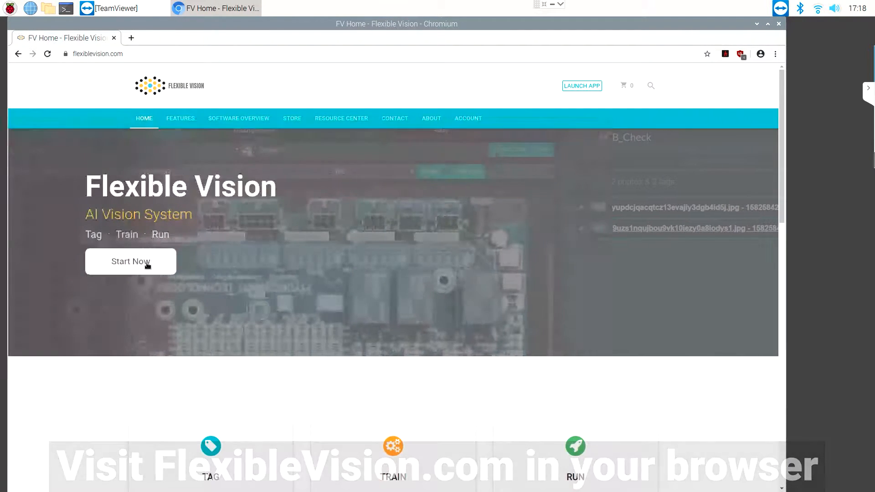
left_click(131, 261)
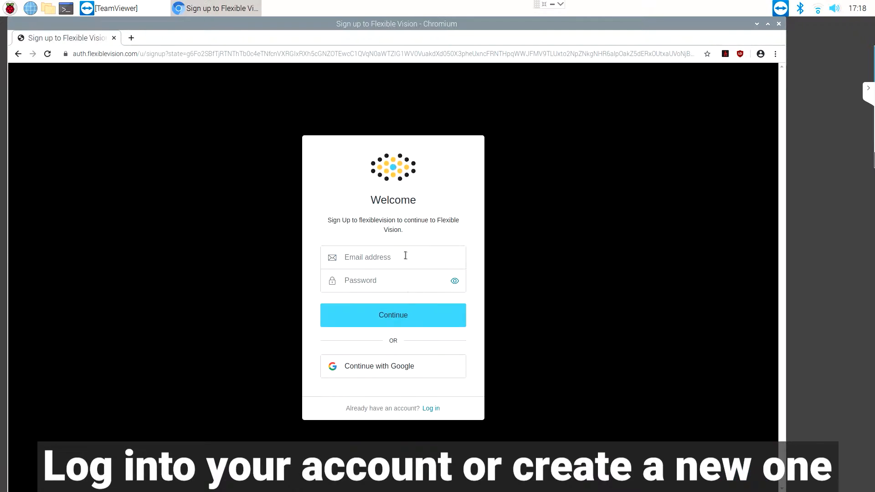
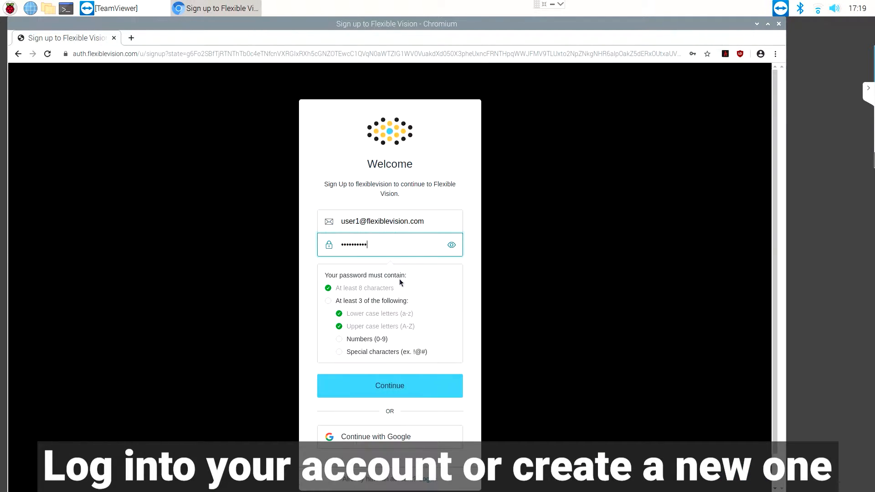
left_click(388, 386)
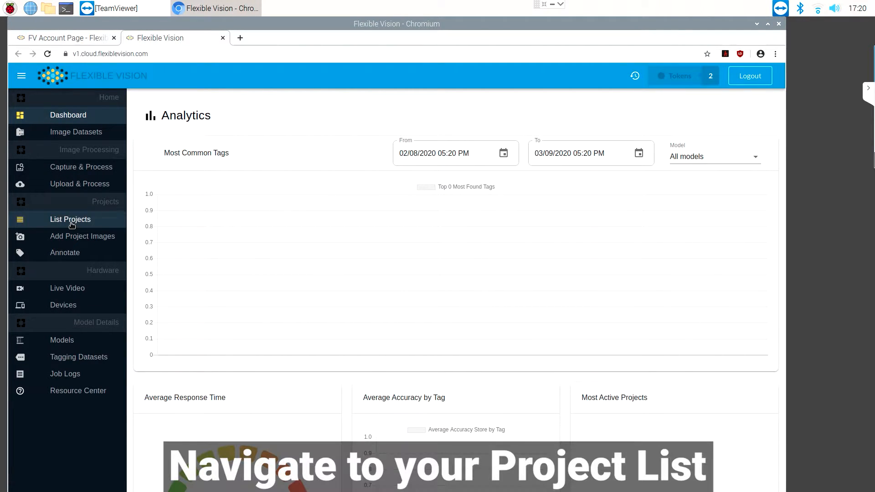
mouse_move(70, 219)
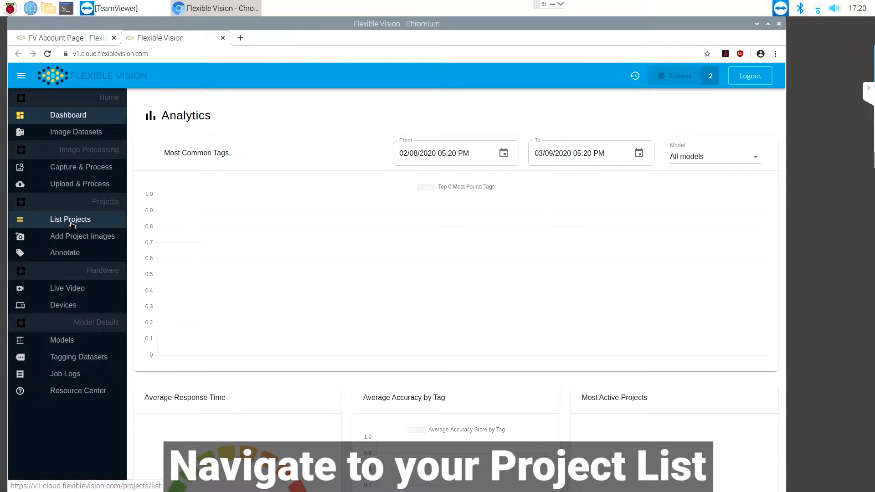
left_click(70, 218)
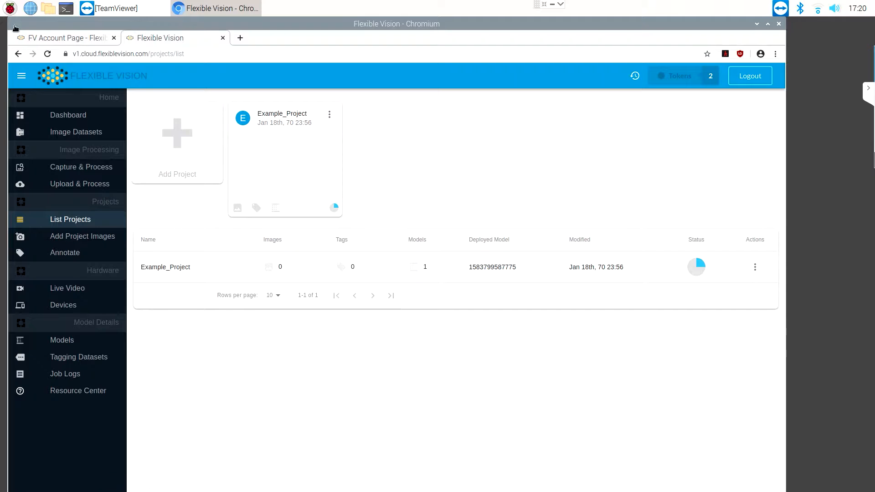
Launch Node-RED from Menu > Programming and load localhost:1880 in a new browser tab.
left_click(8, 7)
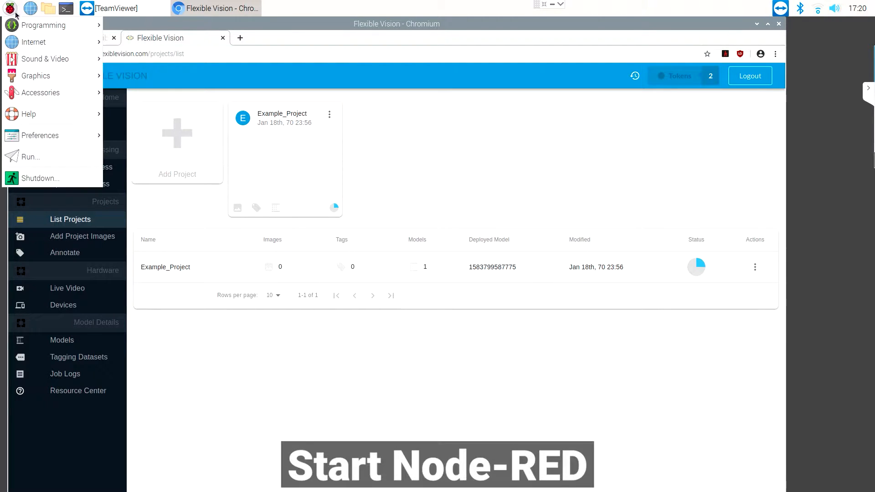
left_click(43, 25)
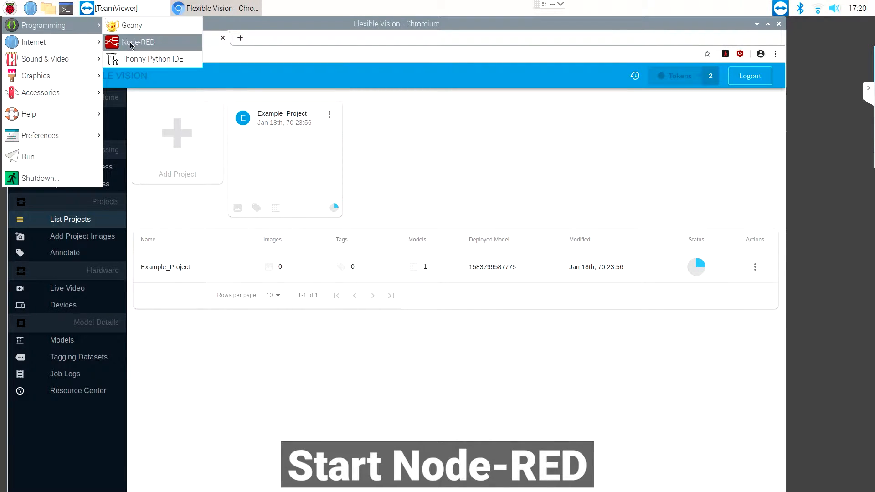
left_click(138, 42)
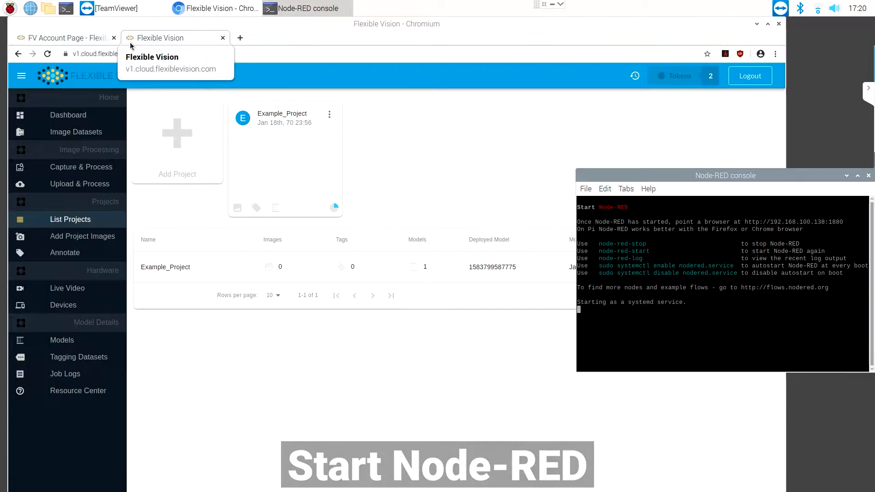
mouse_move(240, 38)
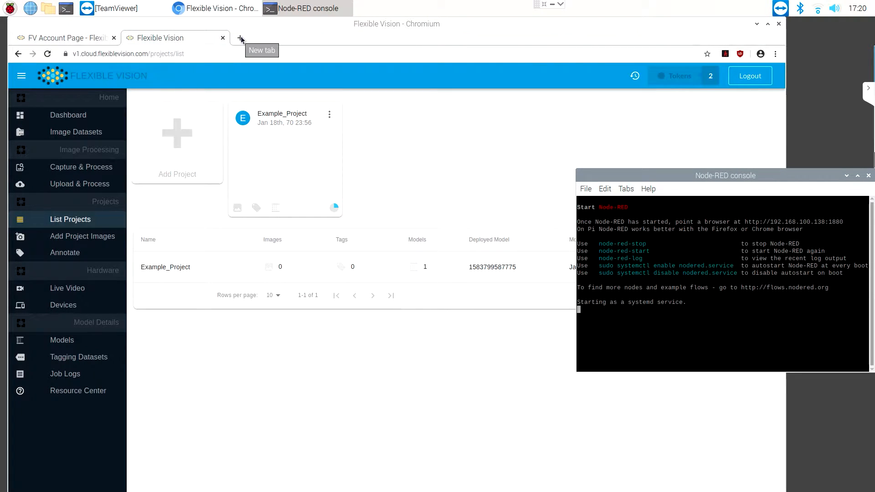
left_click(240, 38)
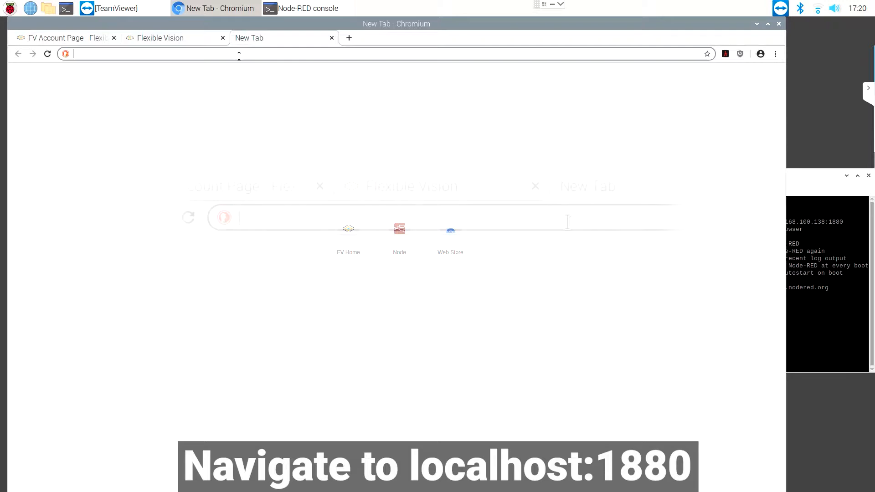
type("localhost:1880/#flow/dbed9a85.13e278")
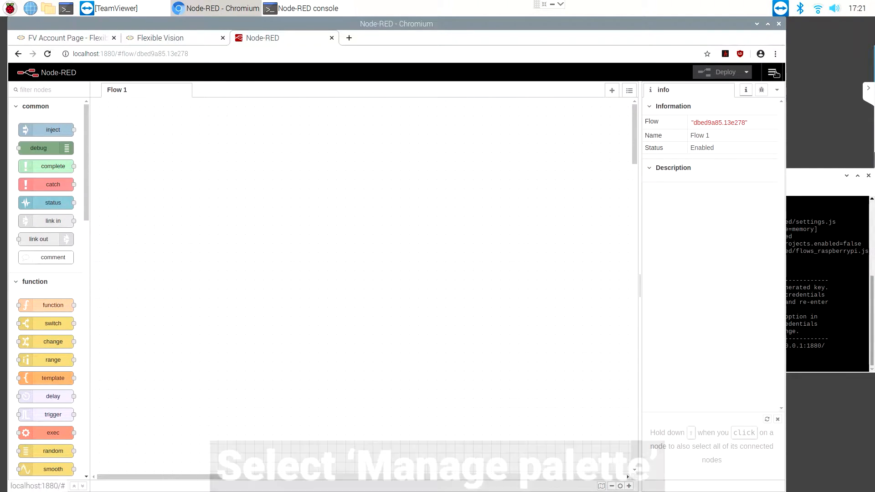
Search the palette for 'fv' and install node-red-contrib-fv-cloud-tools.
left_click(773, 72)
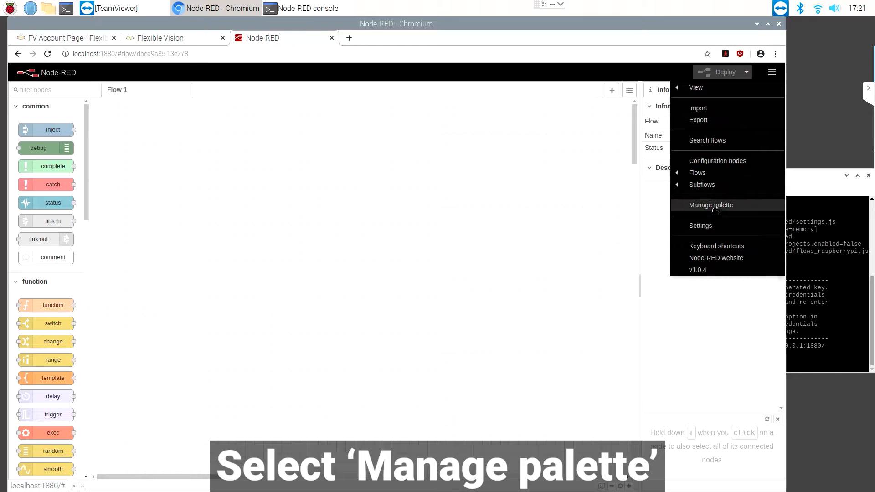
left_click(710, 204)
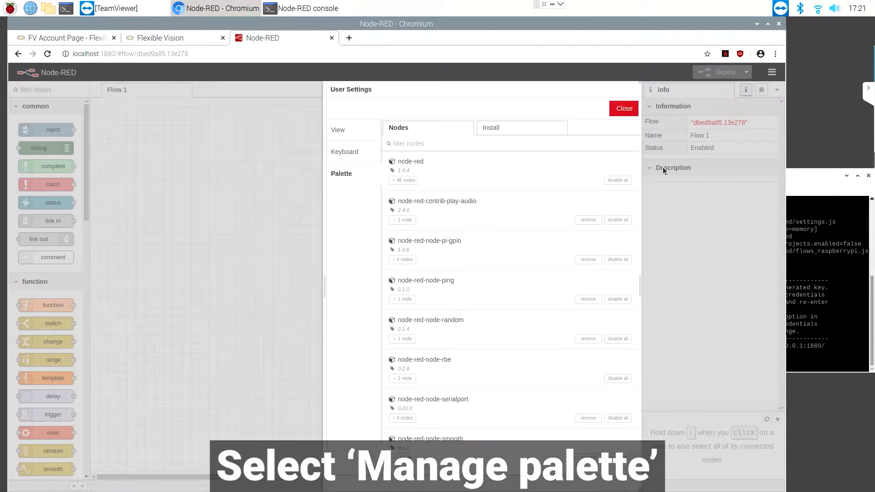
left_click(489, 127)
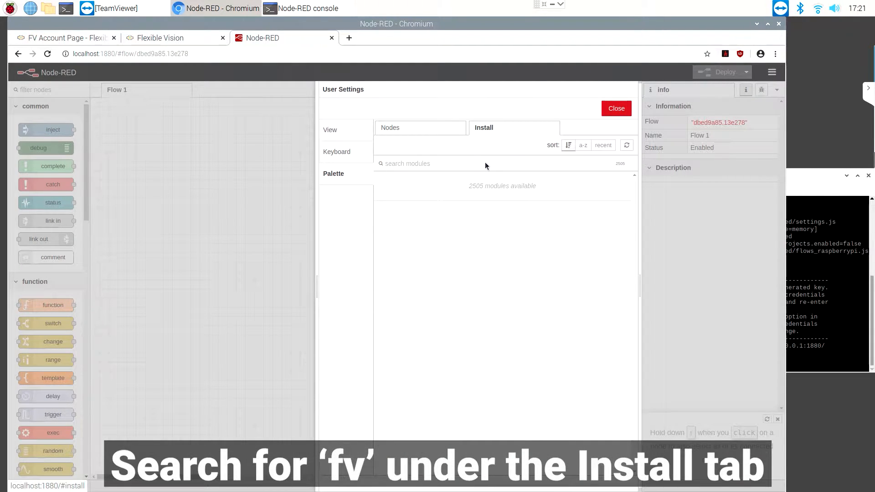
type("fv")
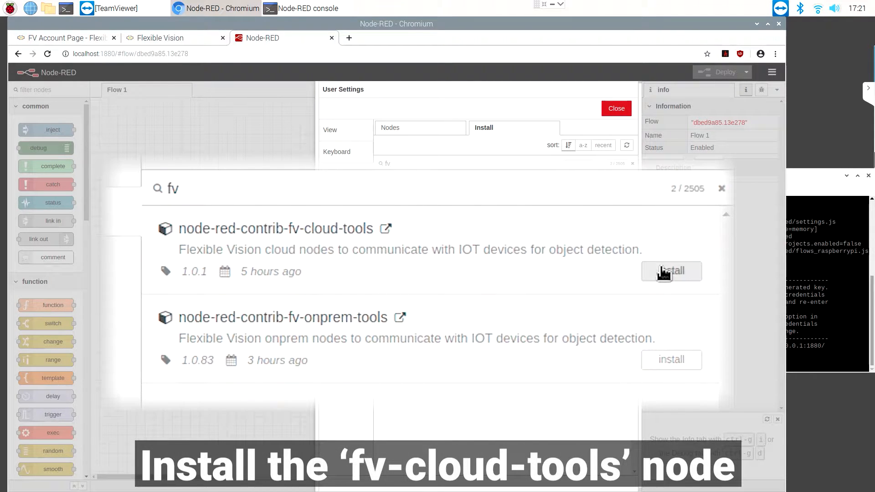
left_click(671, 271)
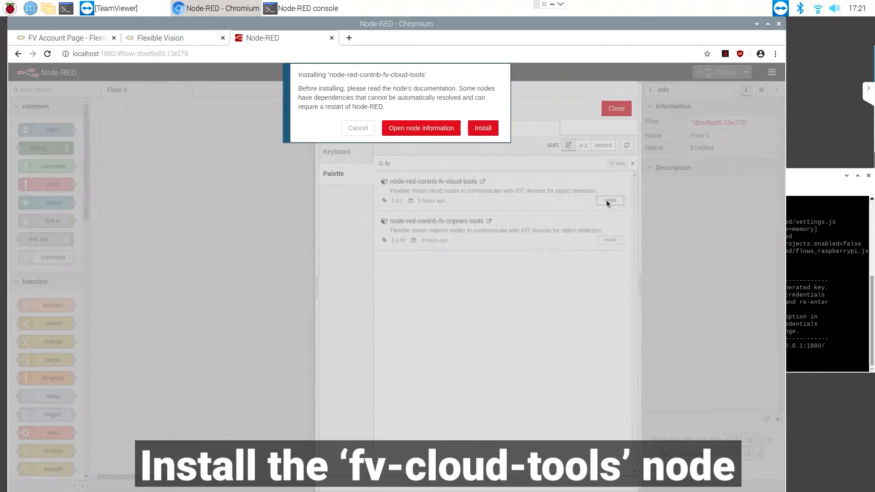
left_click(482, 128)
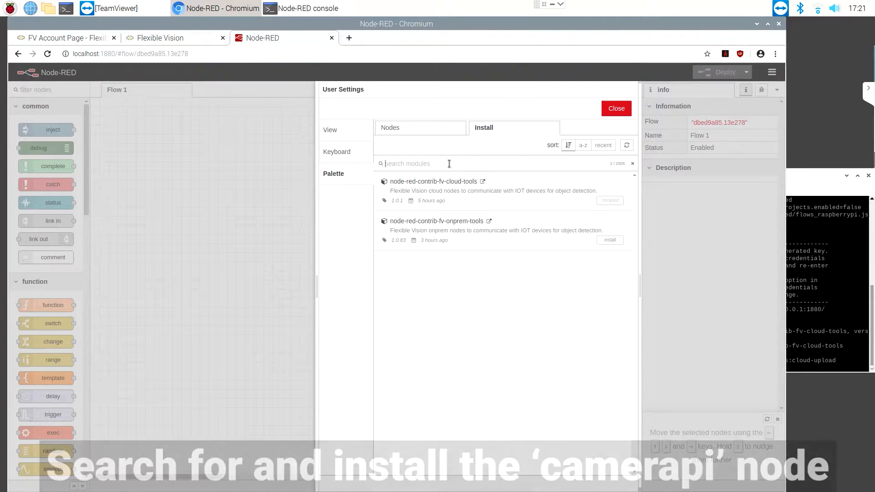
Search 'camer', install node-red-contrib-camerapi, and close the palette manager.
type("c")
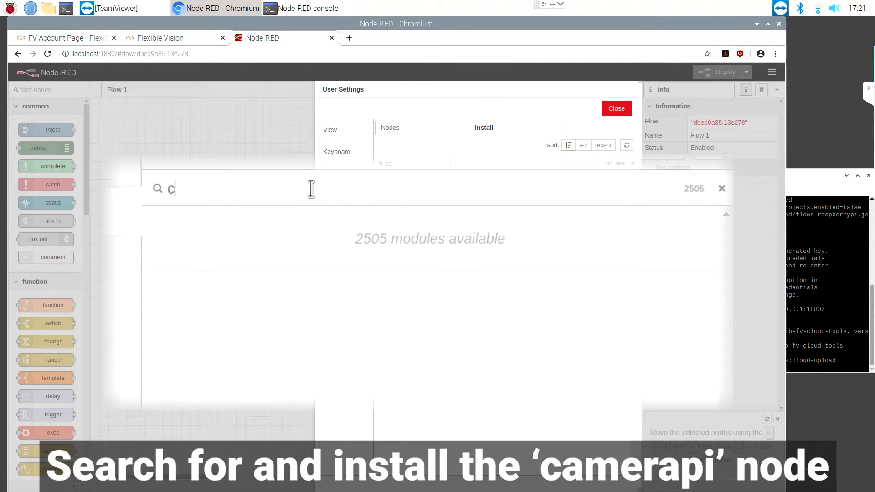
type("amer")
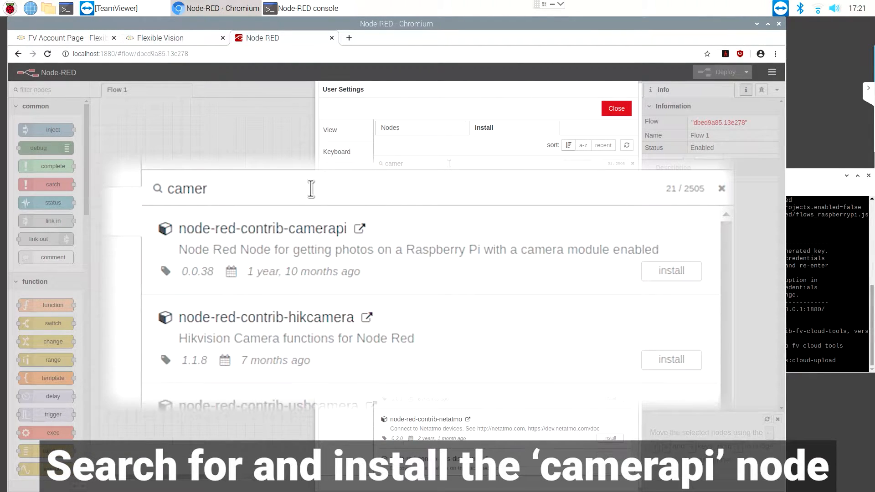
mouse_move(670, 271)
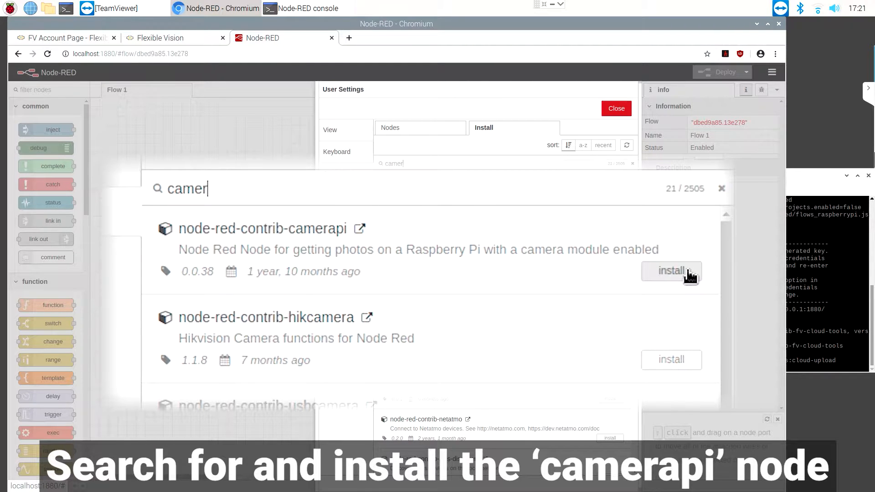
left_click(671, 271)
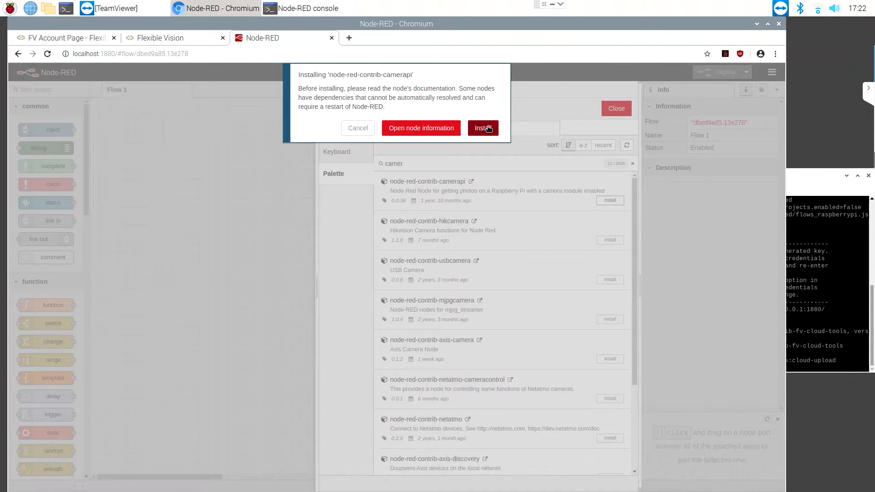
left_click(482, 127)
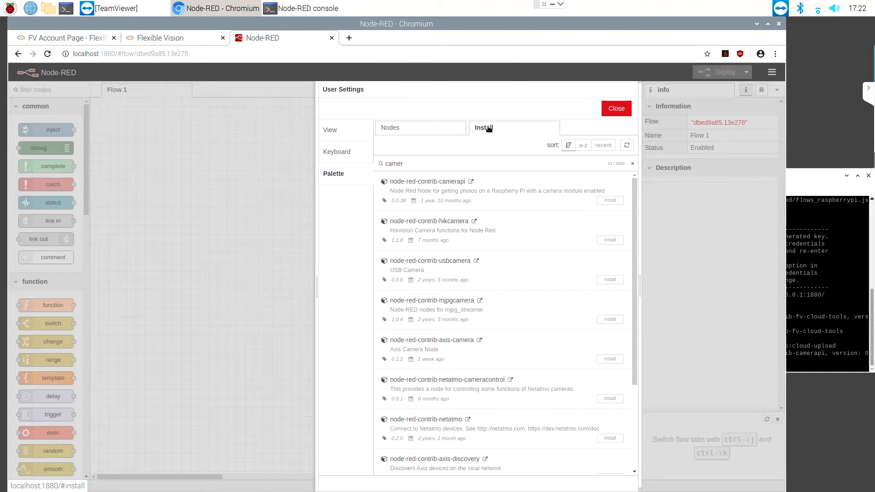
left_click(609, 201)
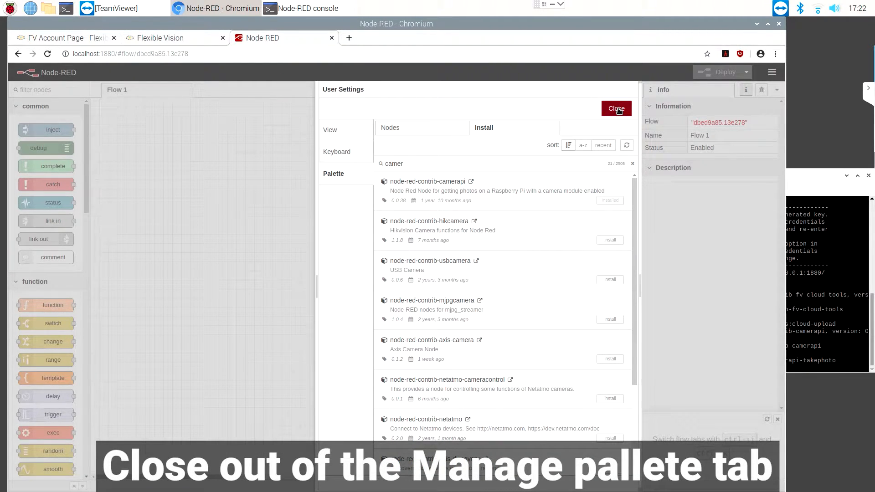
left_click(616, 109)
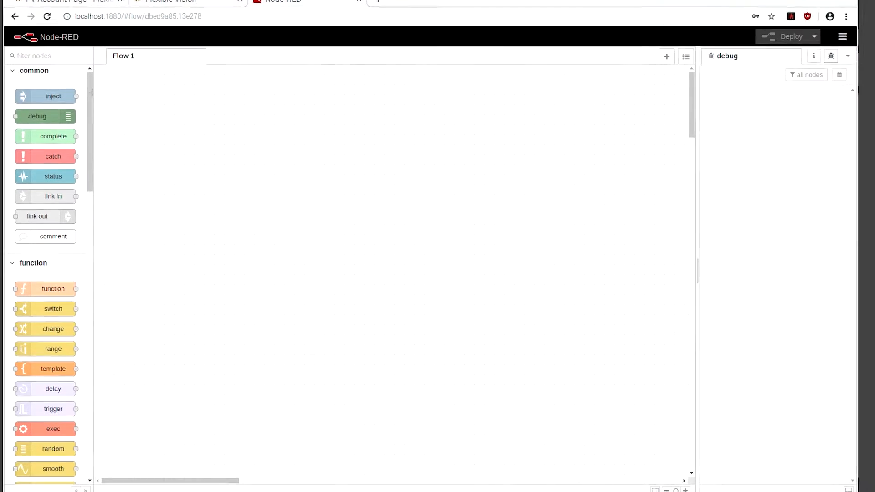
Add the timestamp inject node and lay out the flow's nodes on Flow 1.
left_click_drag(45, 96, 143, 76)
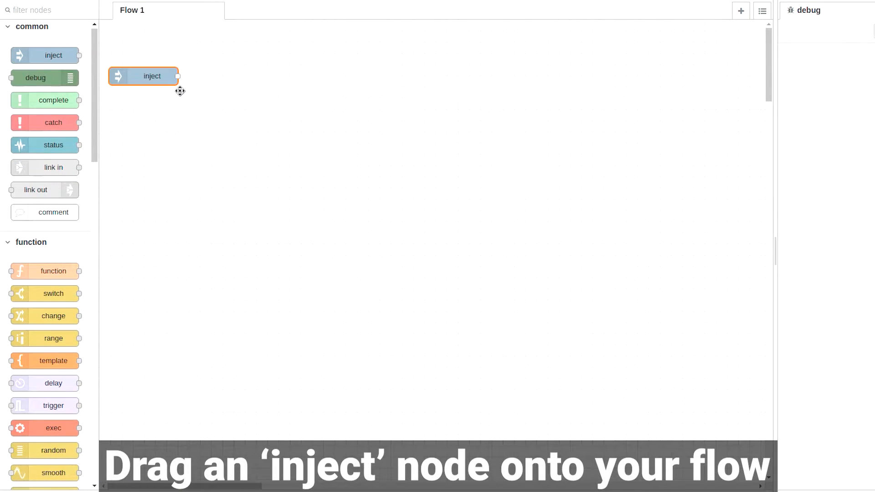
left_click_drag(143, 76, 167, 98)
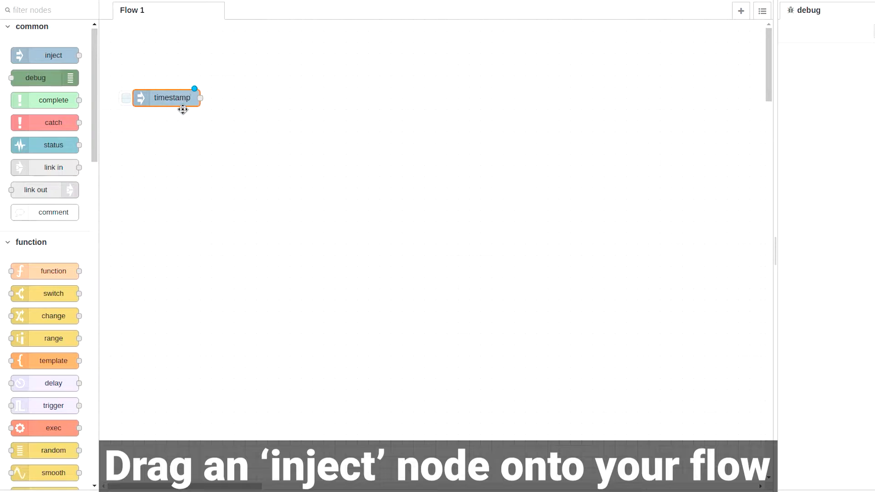
scroll("down", 3)
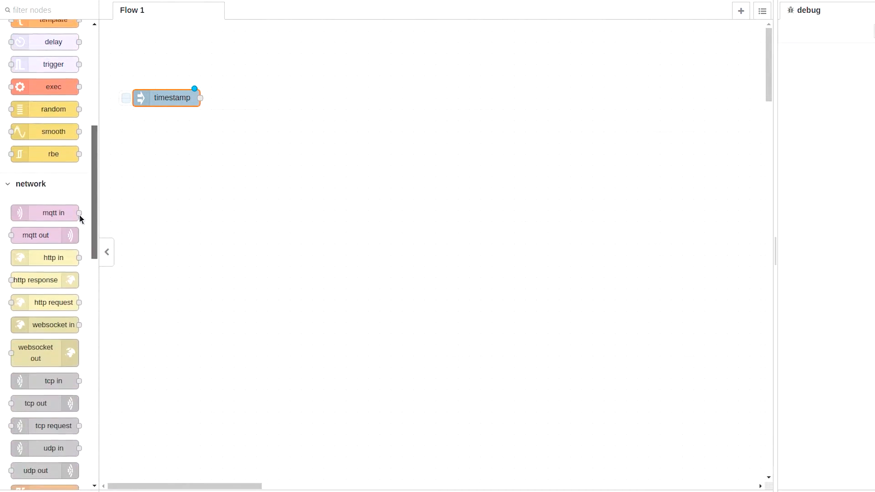
scroll("down", 3)
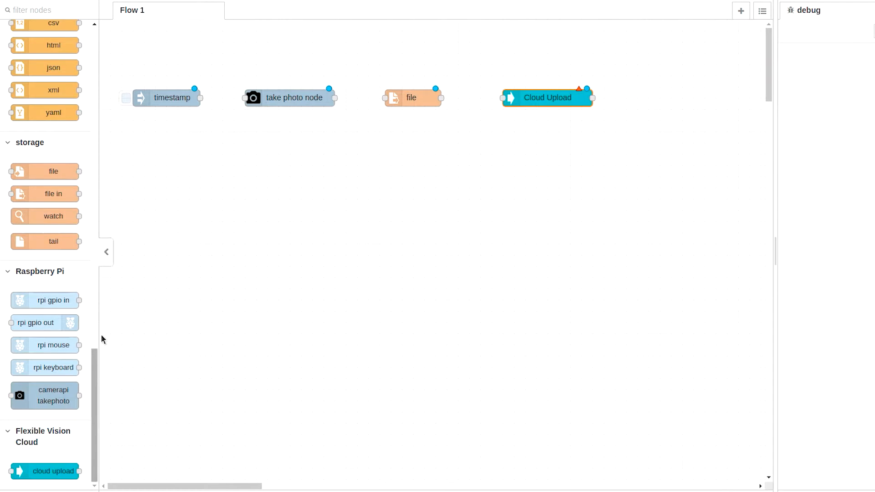
scroll("up", 3)
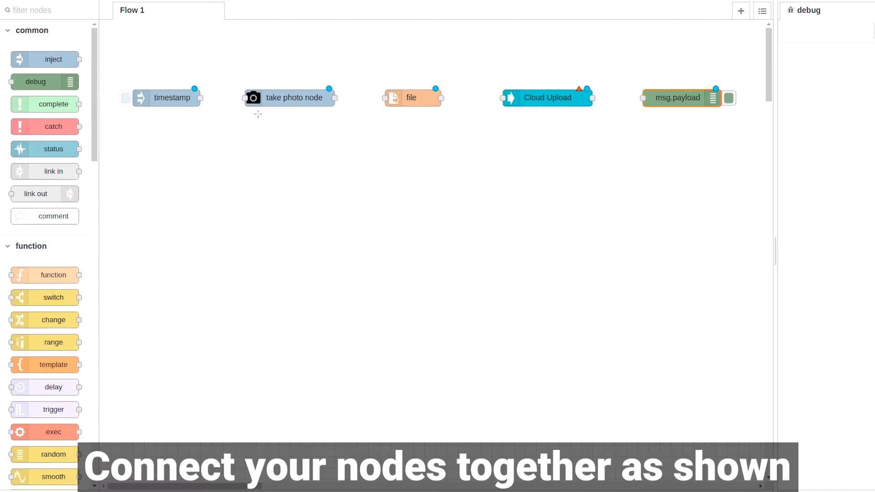
Wire the timestamp node into take photo and open take photo's settings.
left_click_drag(194, 97, 242, 97)
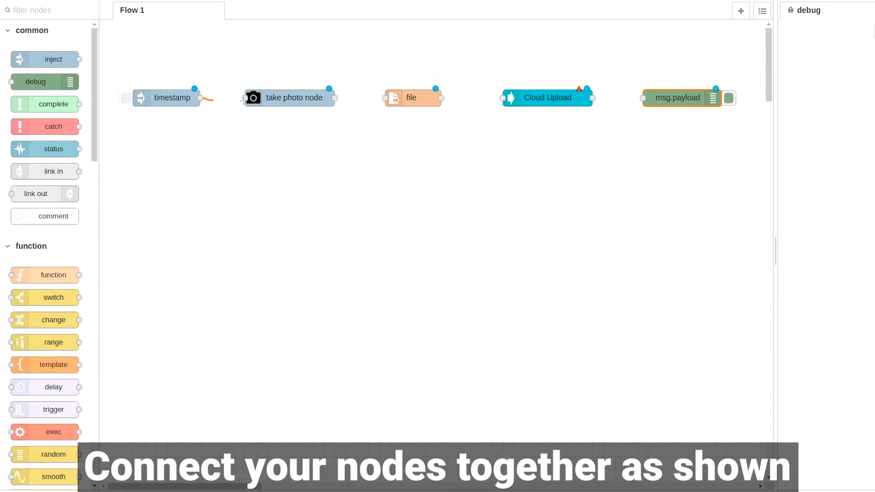
left_click_drag(201, 89, 245, 98)
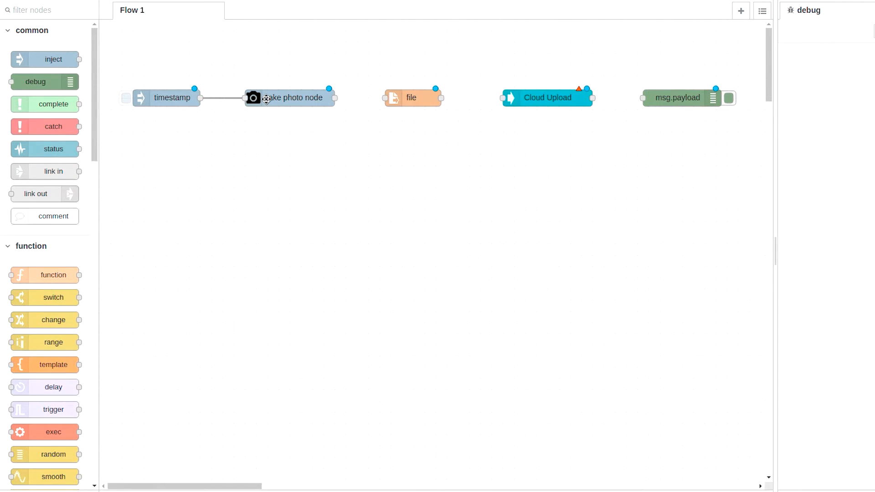
double_click(290, 98)
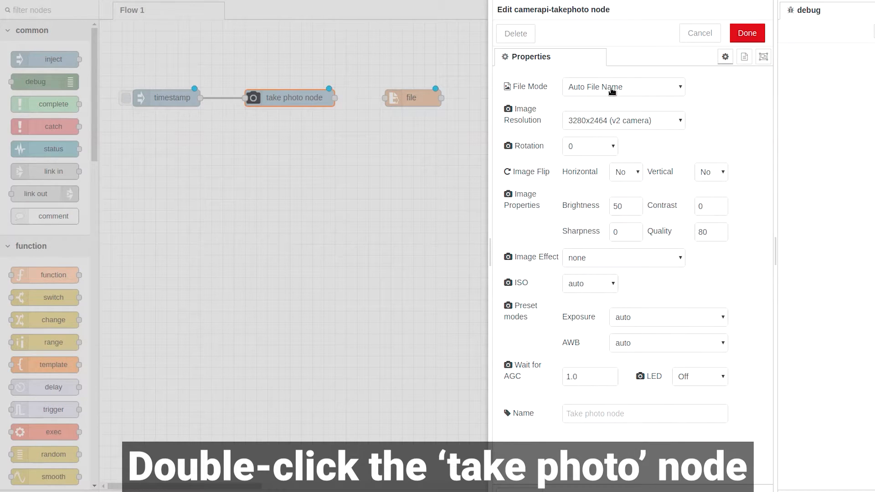
Set take photo's File Mode to Custom File Name 'image.jpg' and confirm.
left_click(623, 86)
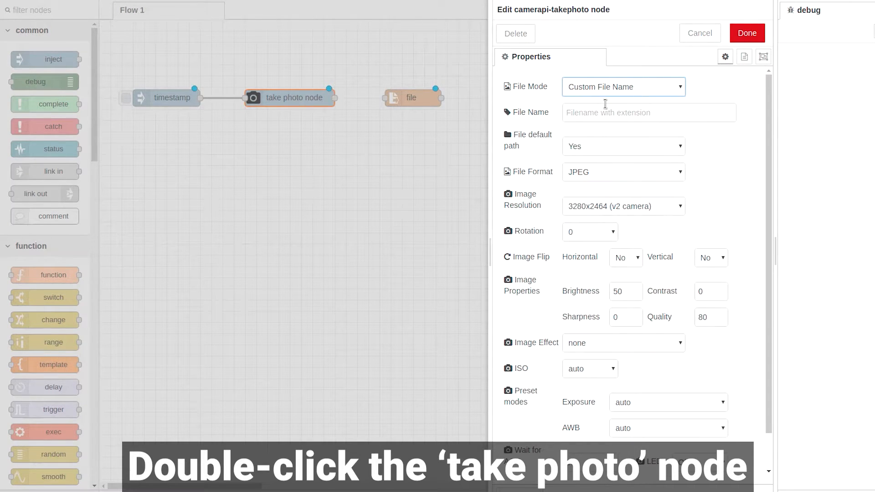
type("im")
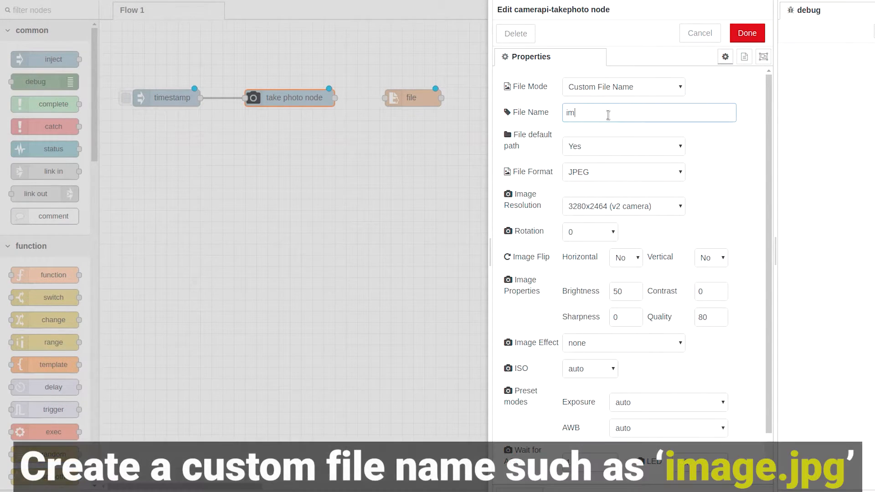
type("age.")
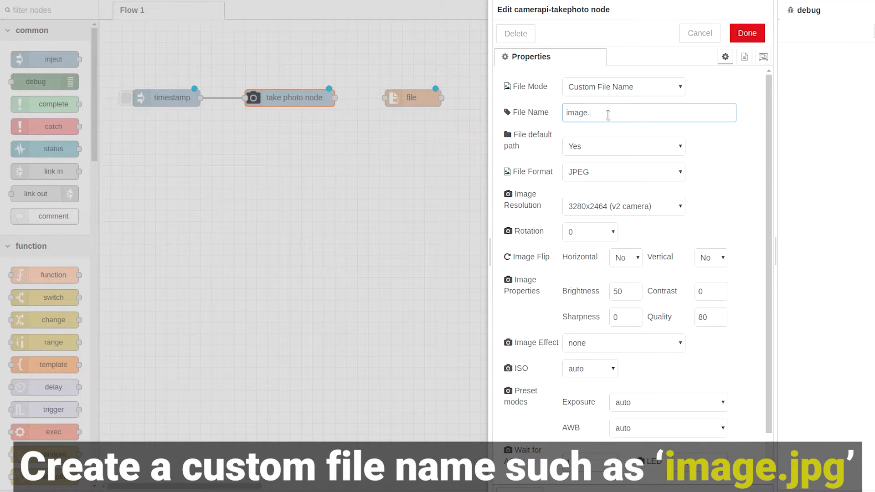
type("jpg")
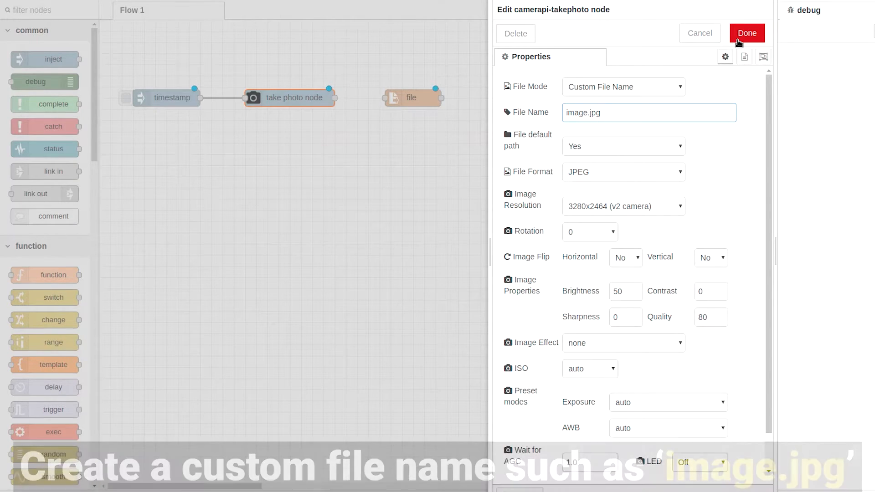
left_click(746, 32)
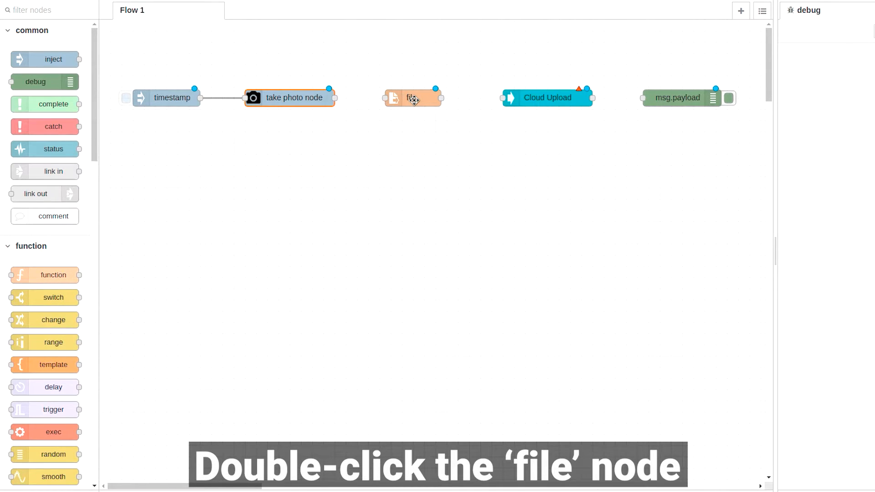
Open the file node and copy the /home/pi/Pictures path from File Manager.
double_click(413, 97)
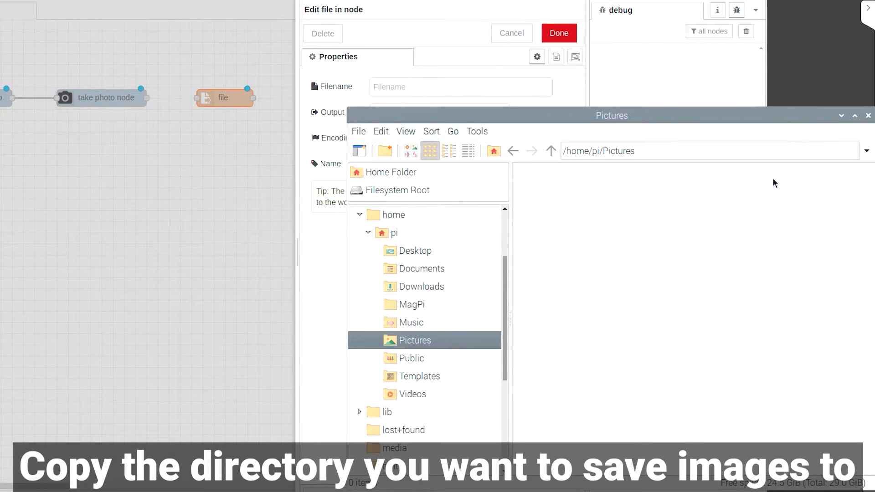
triple_click(598, 150)
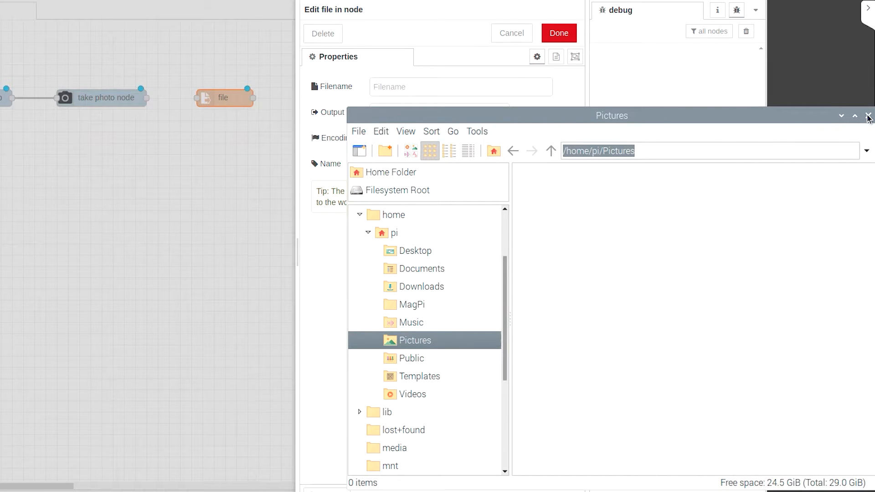
left_click(869, 116)
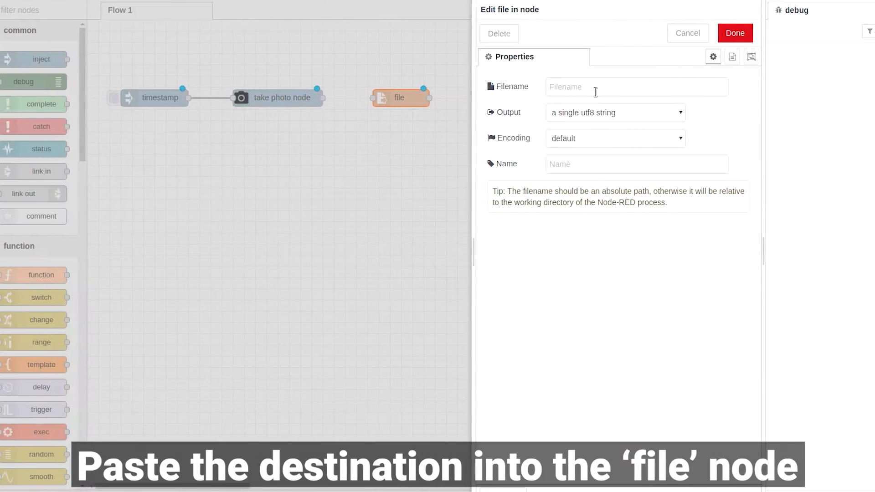
Set the file node's Filename to /home/pi/Pictures/image.jpg and confirm.
left_click(636, 86)
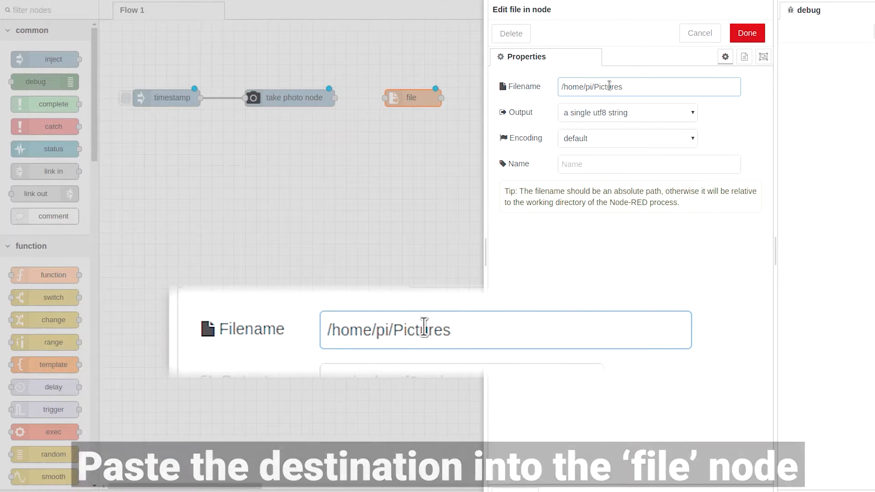
type("/im")
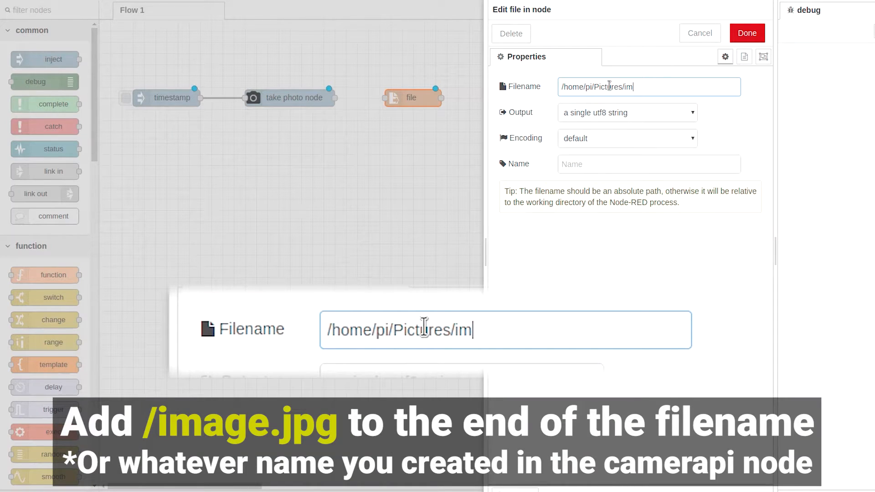
type("age.jp")
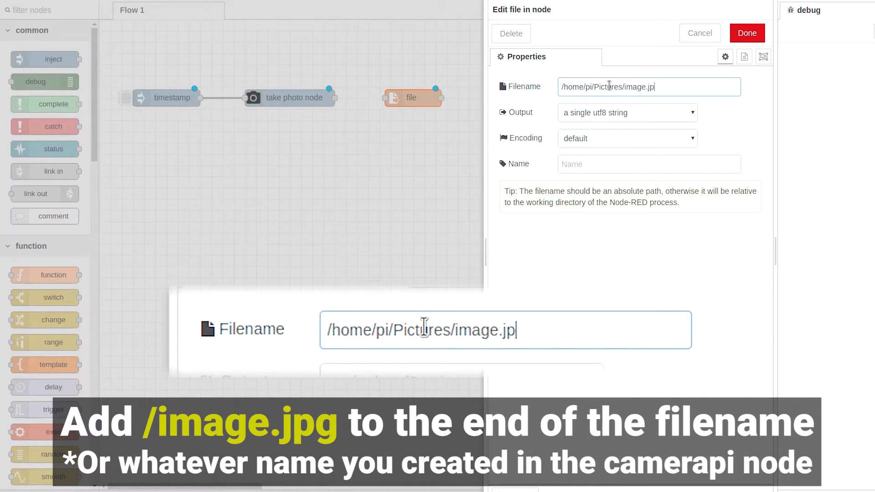
type("g")
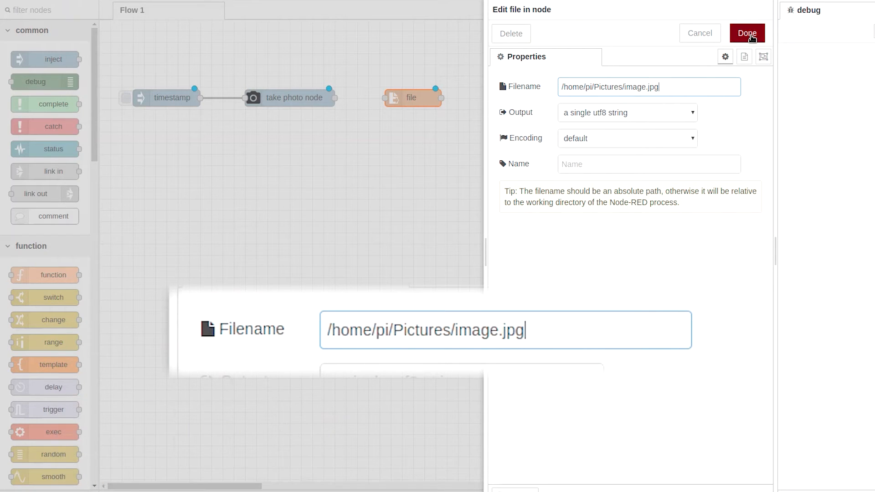
left_click(746, 32)
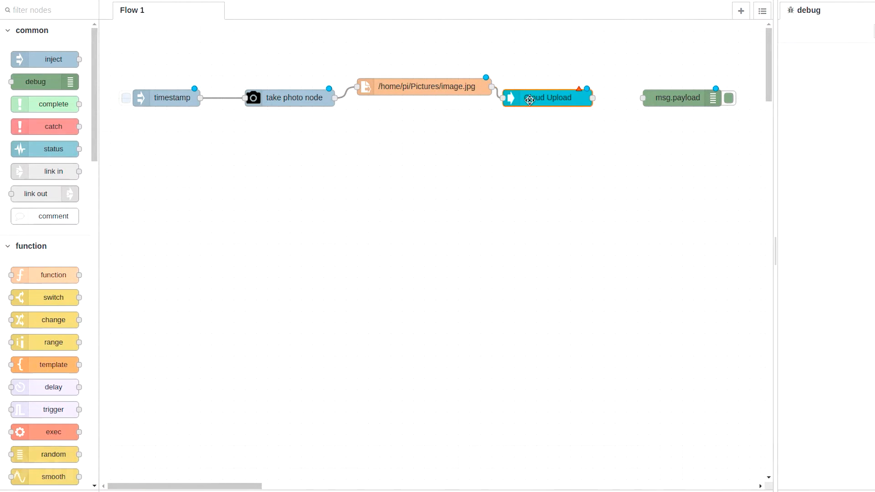
double_click(548, 98)
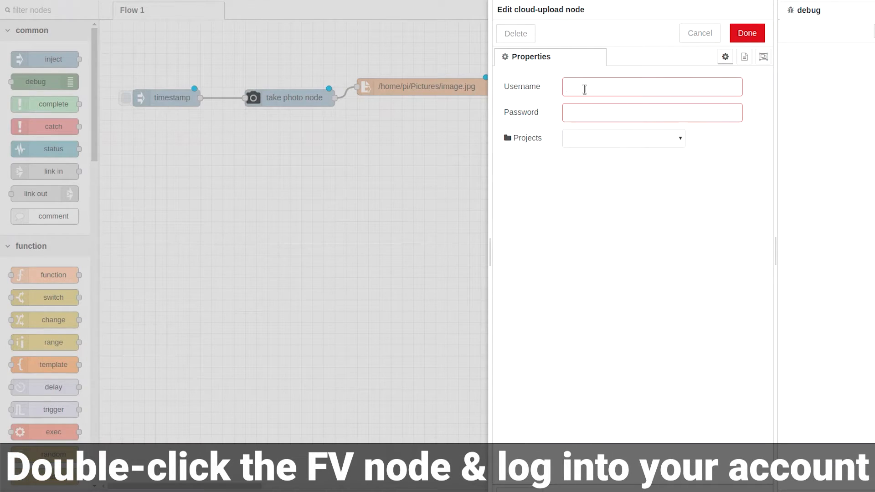
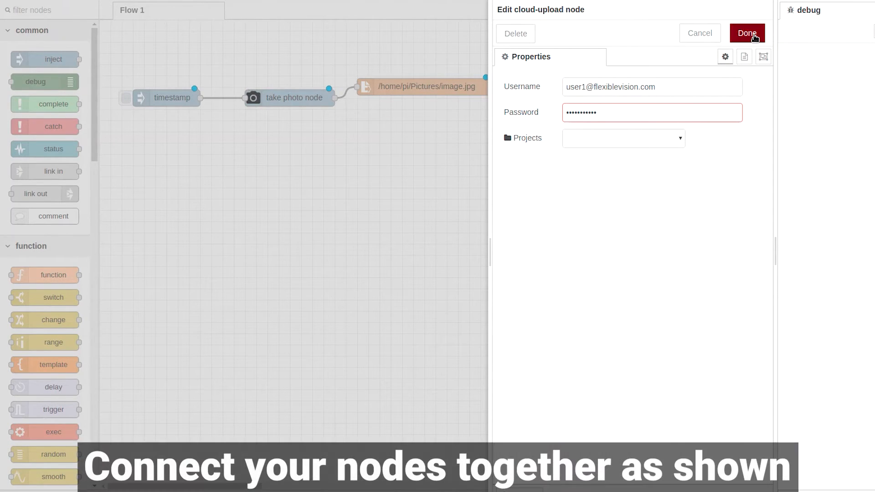
left_click(747, 33)
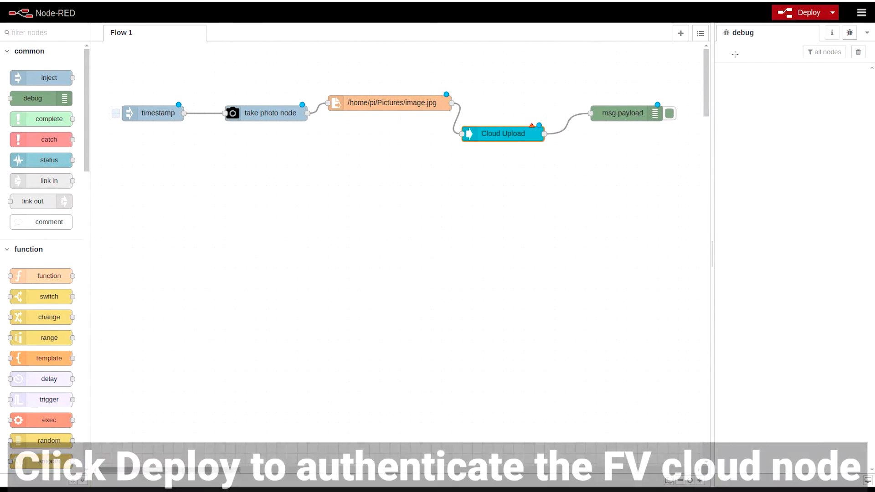
Deploy the flow despite the unconfigured node, then reopen the Cloud Upload node's settings.
left_click(808, 12)
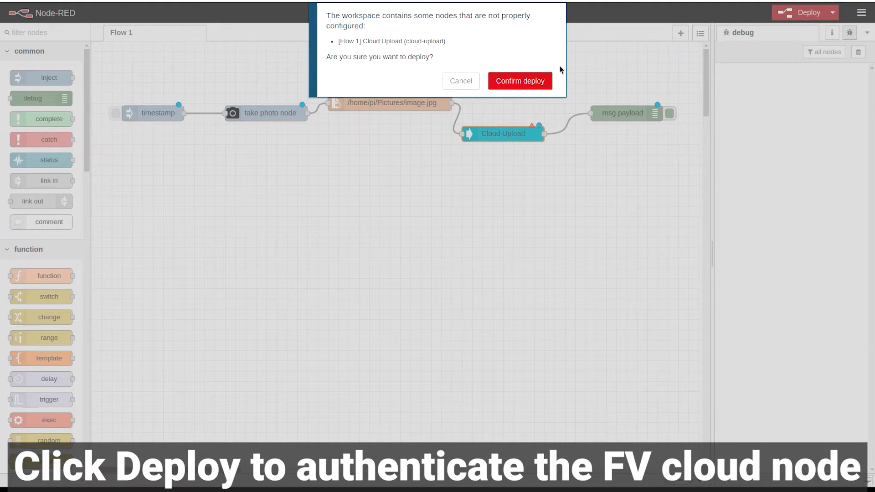
left_click(520, 81)
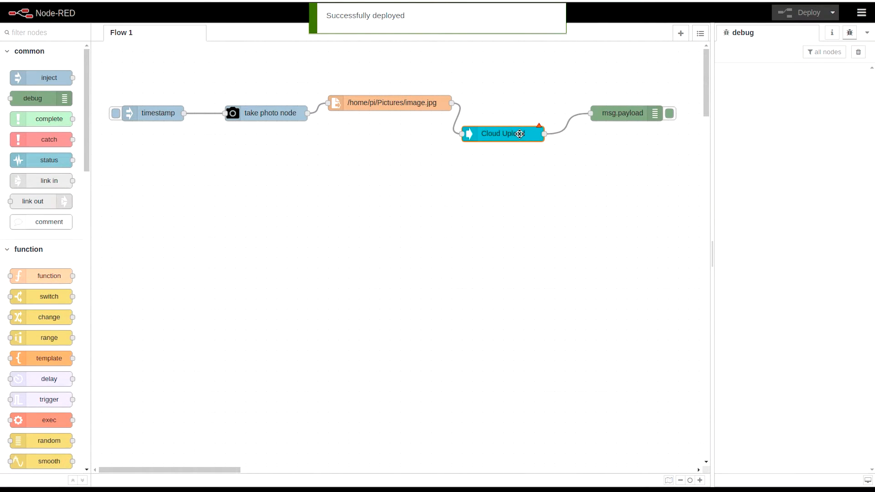
double_click(502, 133)
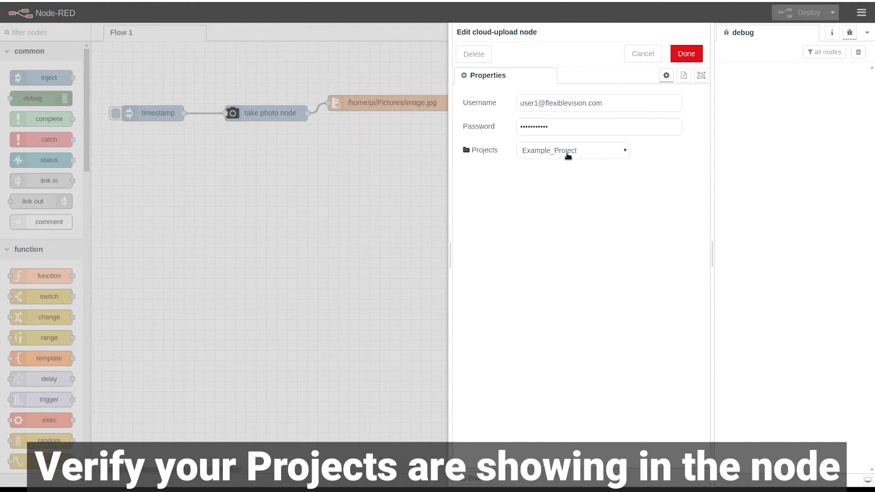
Choose Example_Project as the Cloud Upload node's target project and close the settings.
left_click(572, 150)
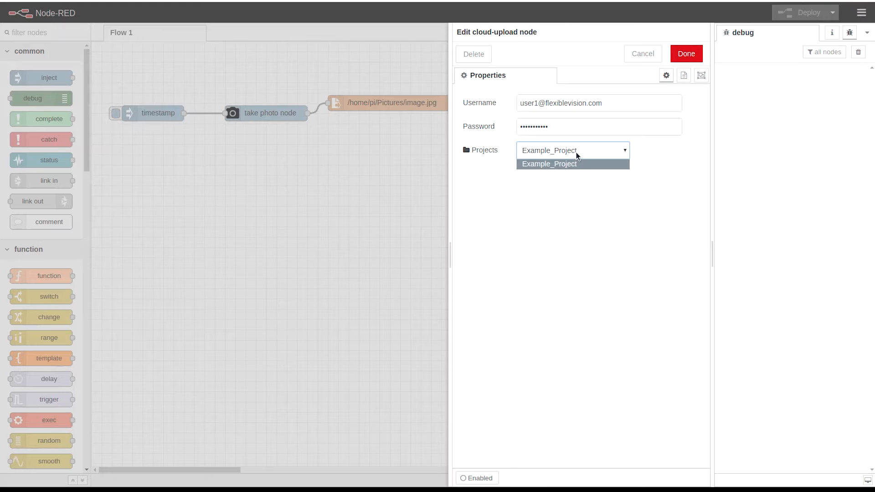
left_click(549, 164)
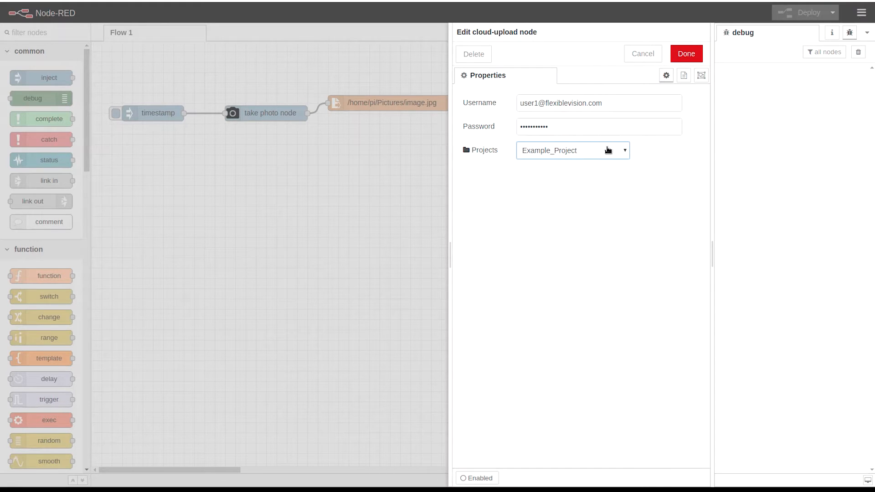
mouse_move(686, 54)
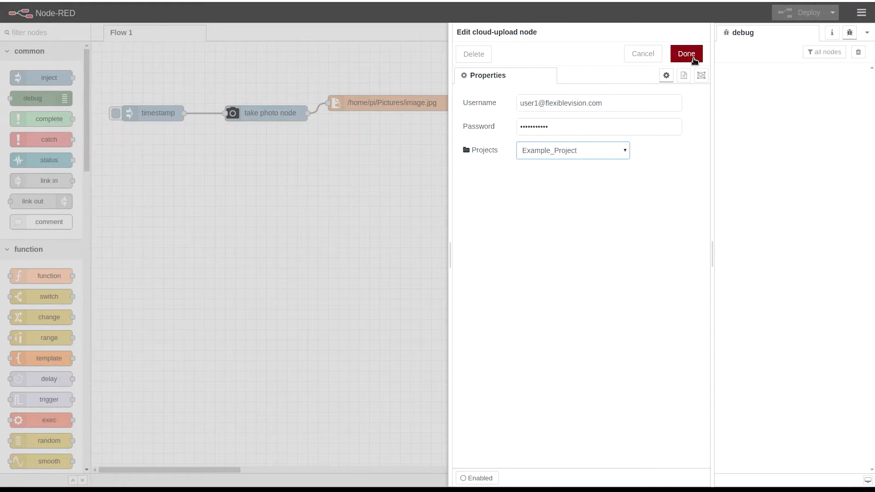
left_click(686, 54)
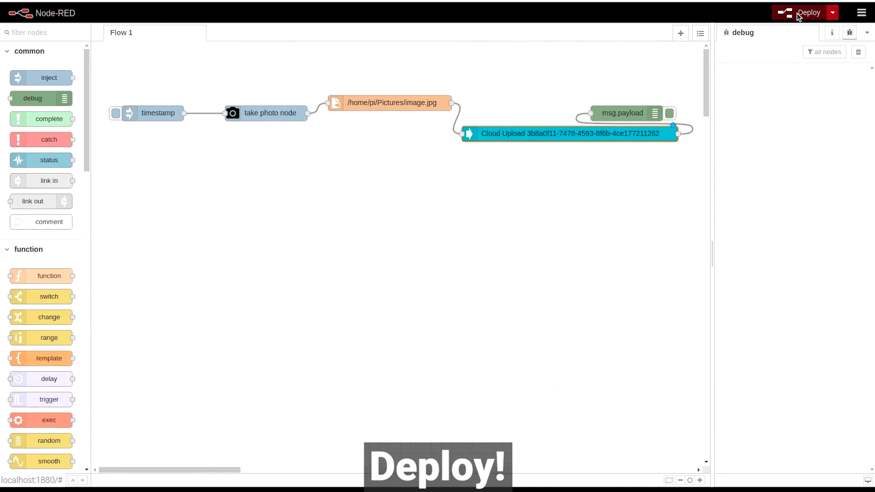
Redeploy the flow and fire the timestamp inject node to capture and upload a photo.
left_click(808, 12)
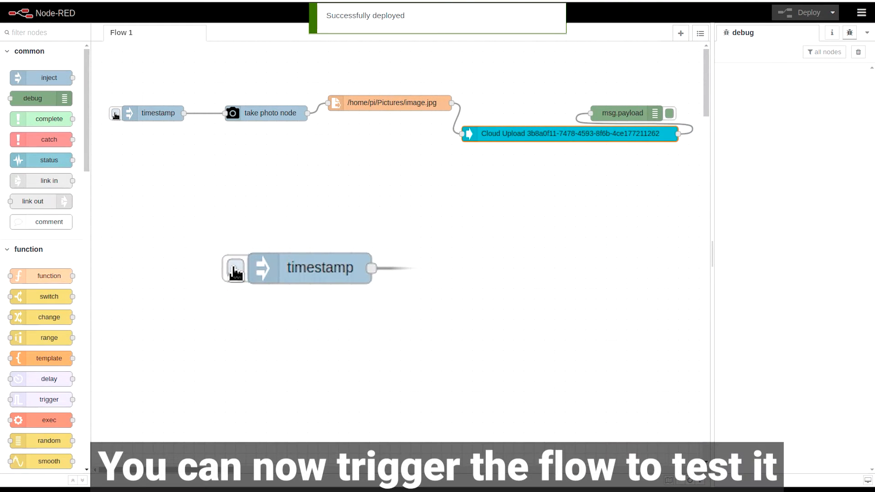
left_click(115, 113)
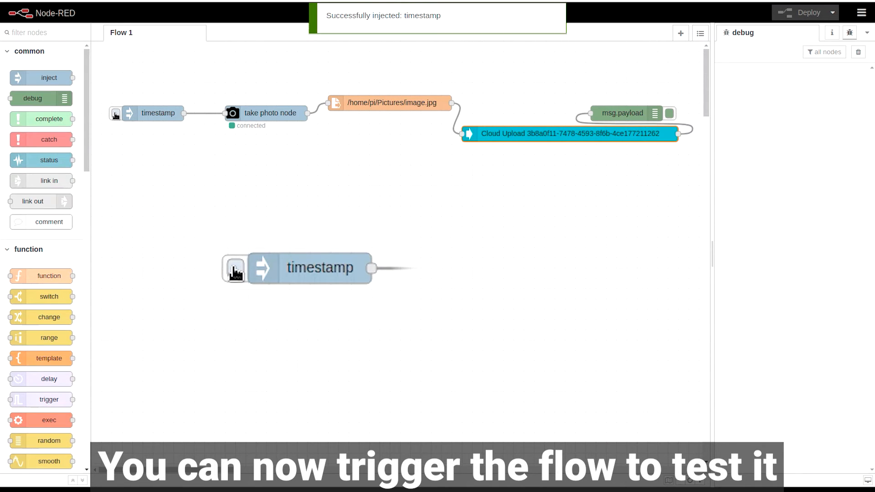
key("Delete")
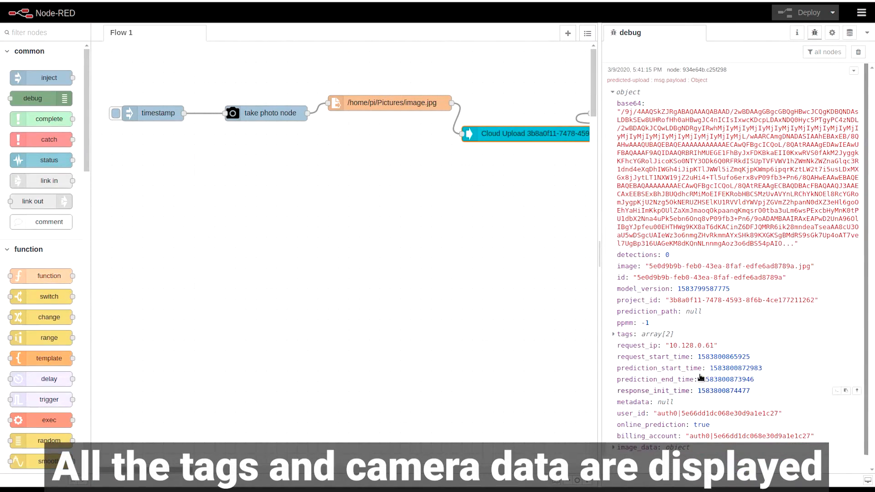
Expand the tags array in the debug output to see the Car and Tire entries.
left_click(613, 334)
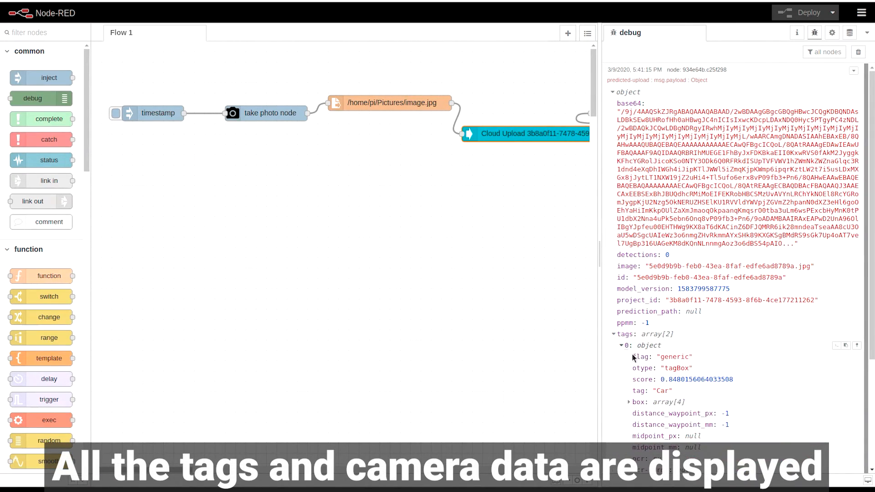
scroll("down", 3)
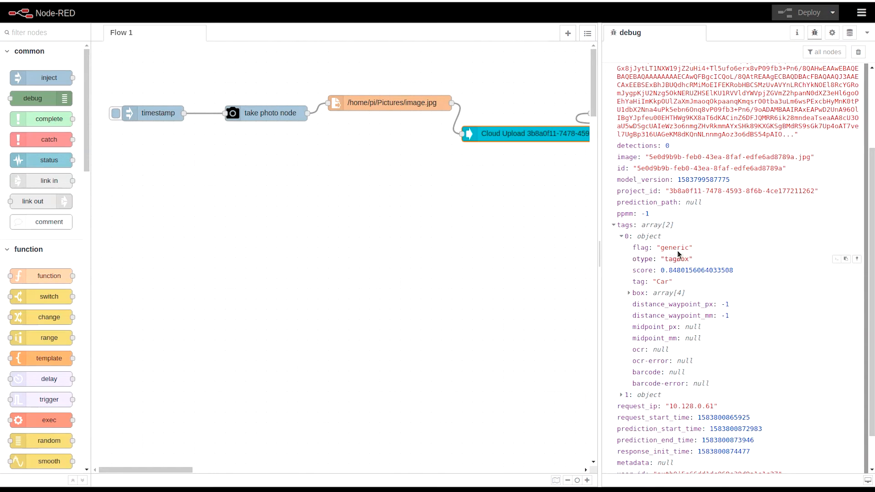
scroll("down", 3)
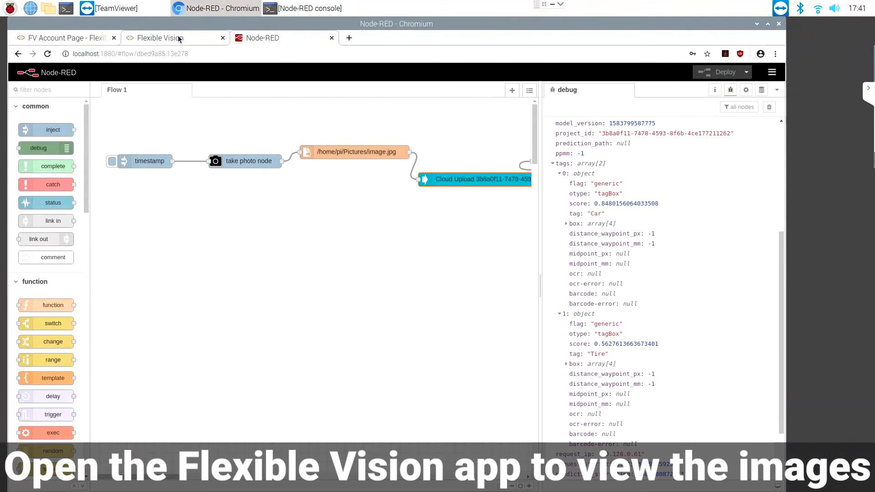
mouse_move(175, 37)
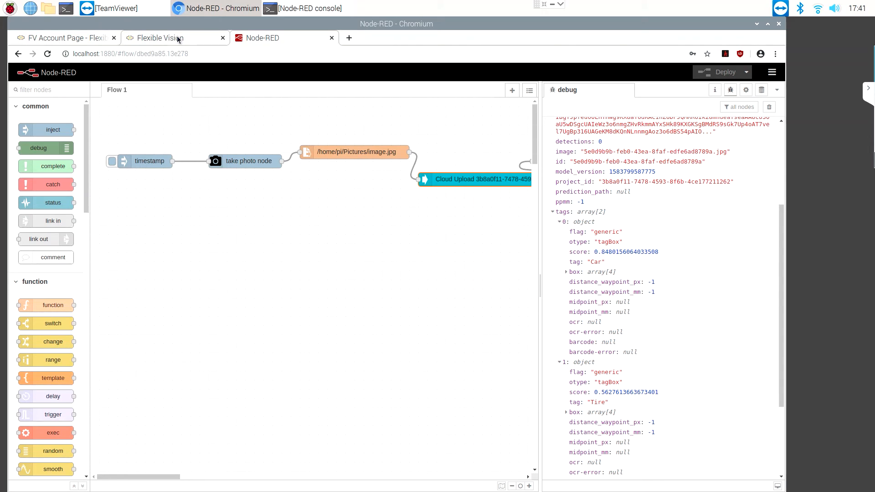
Go to the Flexible Vision site's Image Datasets page showing the uploaded Mar 9th photo.
left_click(162, 37)
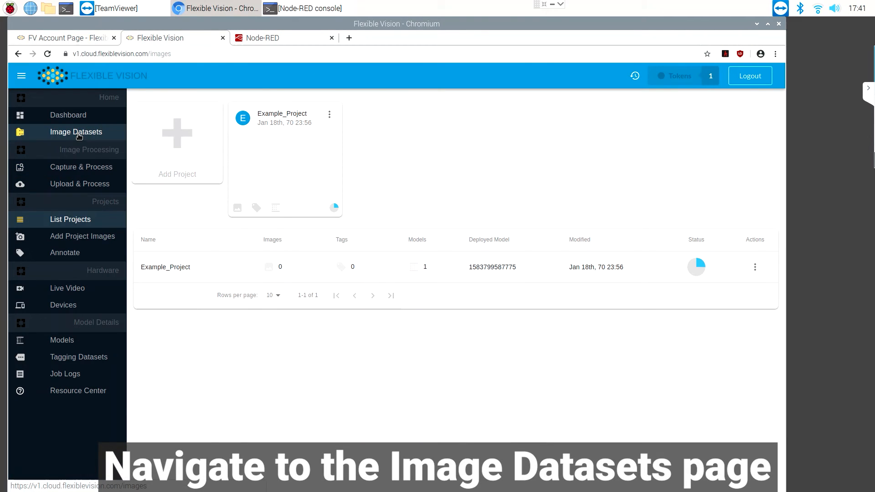
left_click(75, 132)
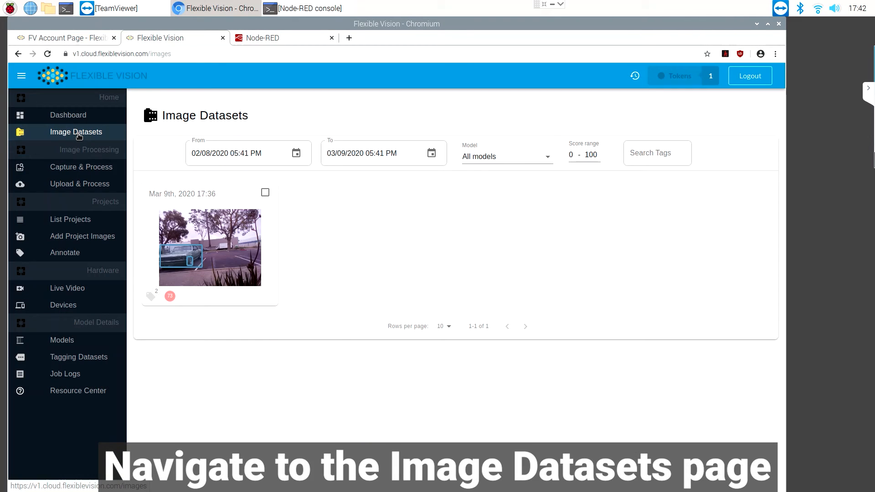
mouse_move(201, 266)
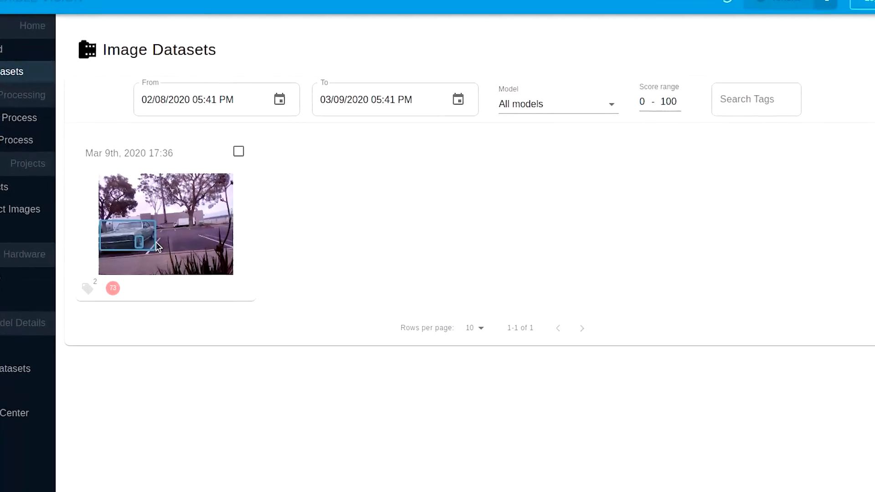
Preview the uploaded photo showing Car 81% and Tire 65% detection boxes.
left_click(165, 224)
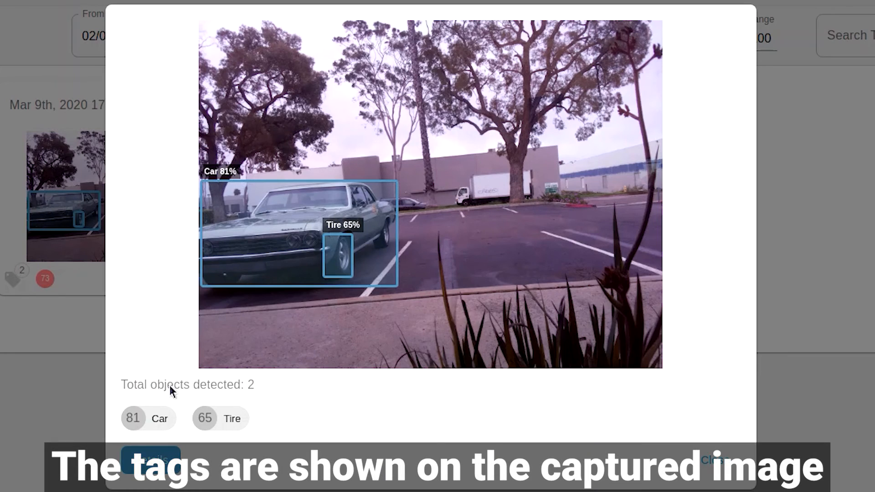
mouse_move(234, 436)
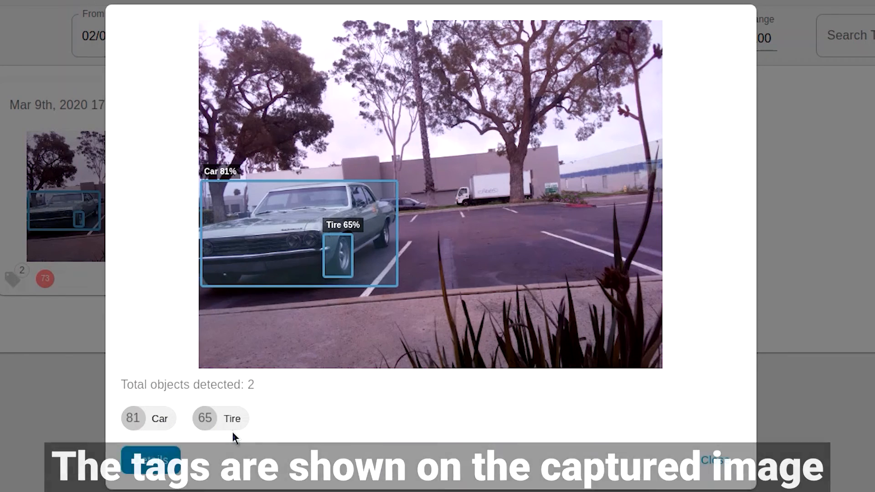
mouse_move(410, 480)
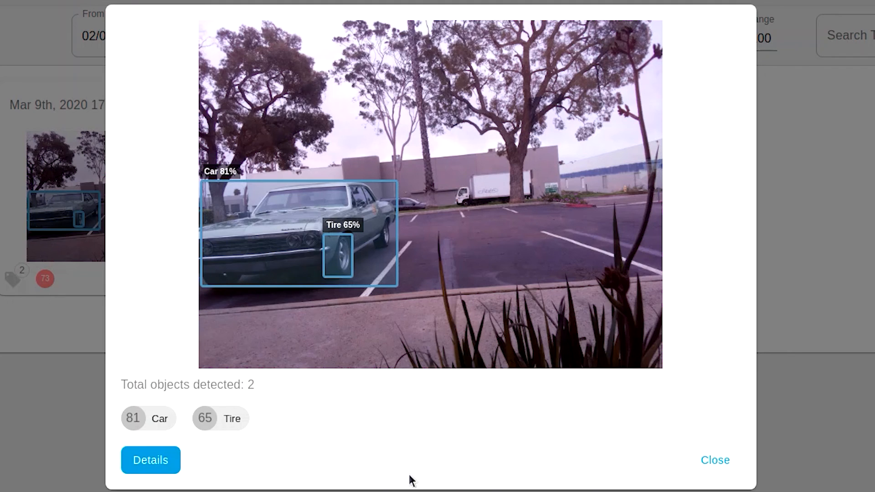